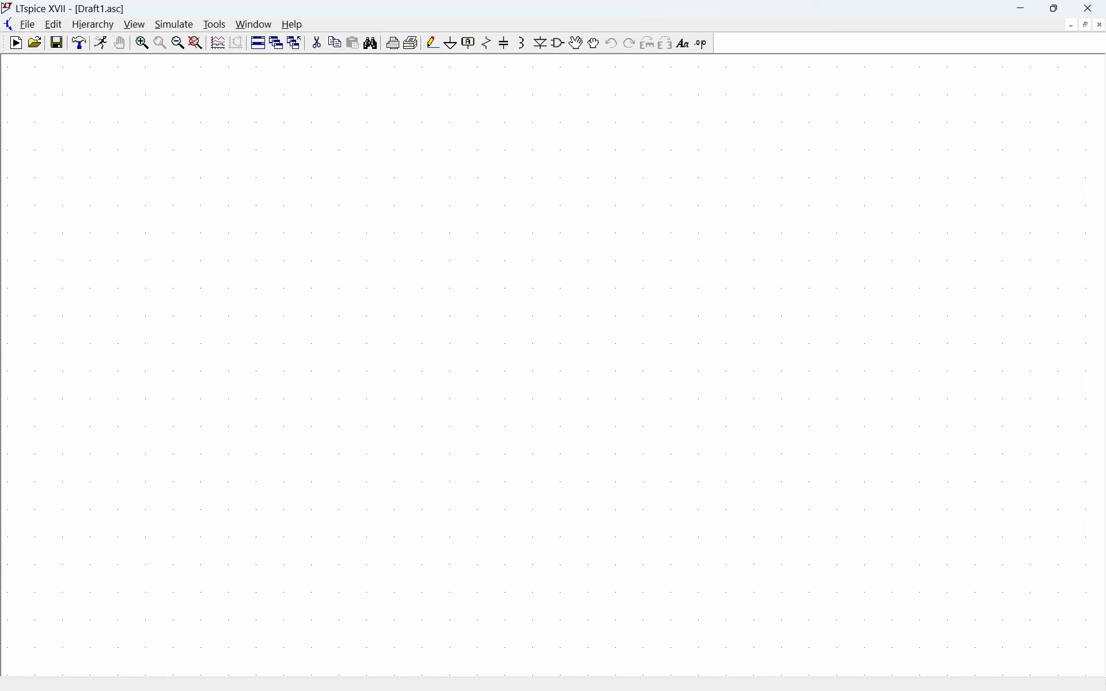
mouse_move(210, 415)
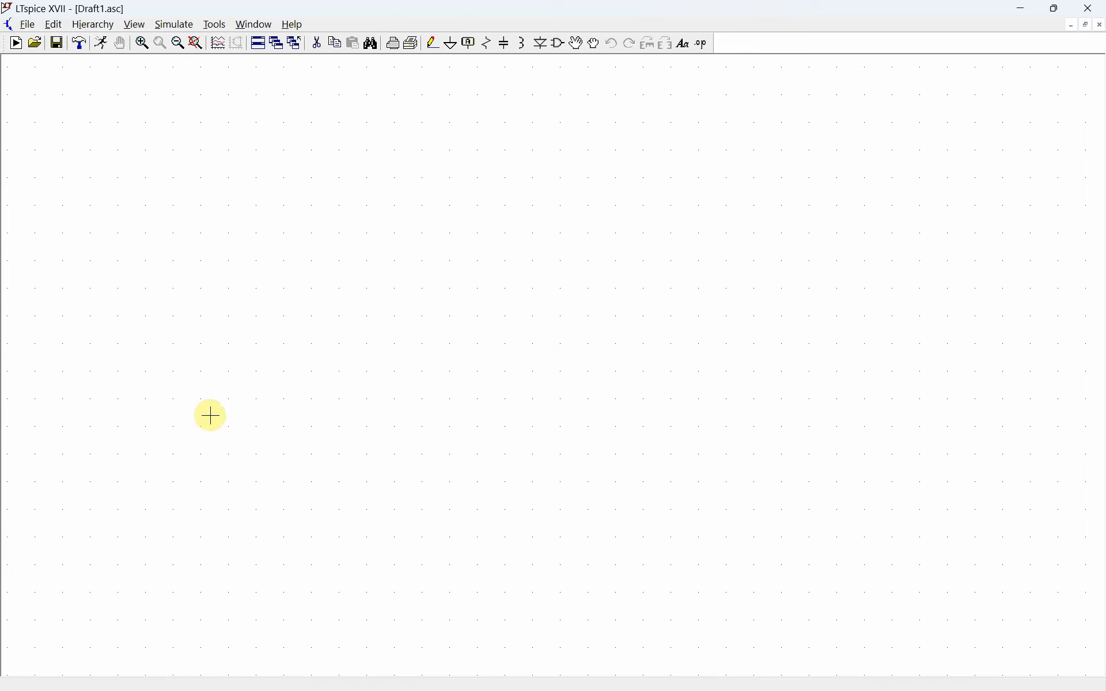
mouse_move(485, 312)
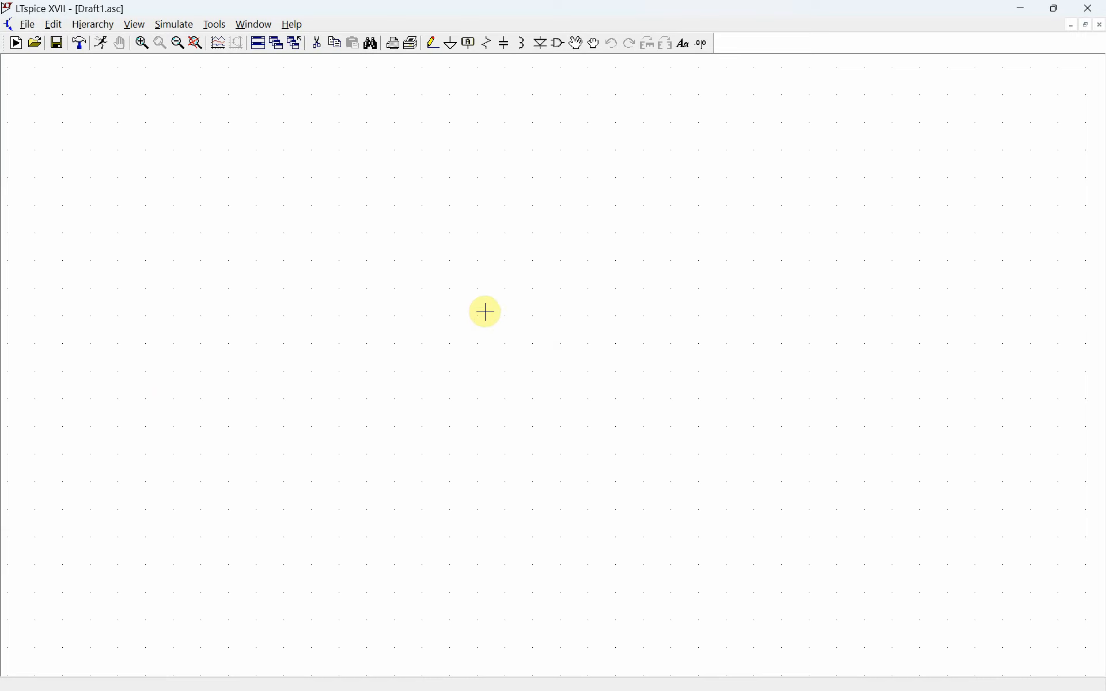
mouse_move(556, 44)
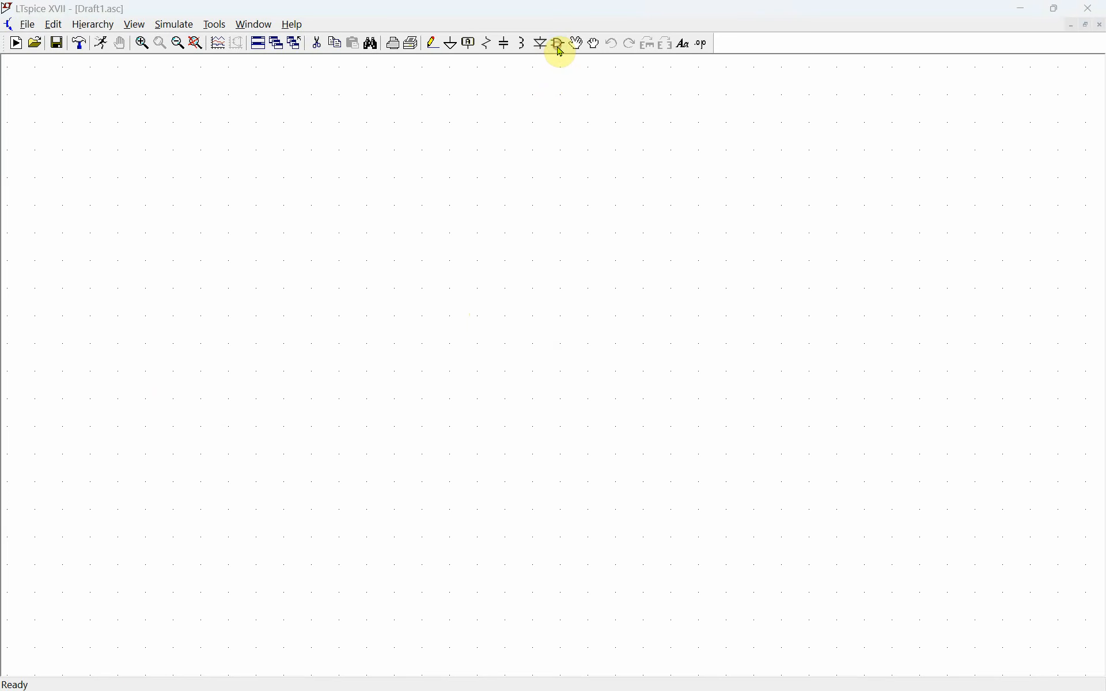
Browse LTspice's OpAmps symbol folder, then close the picker without placing anything.
left_click(558, 43)
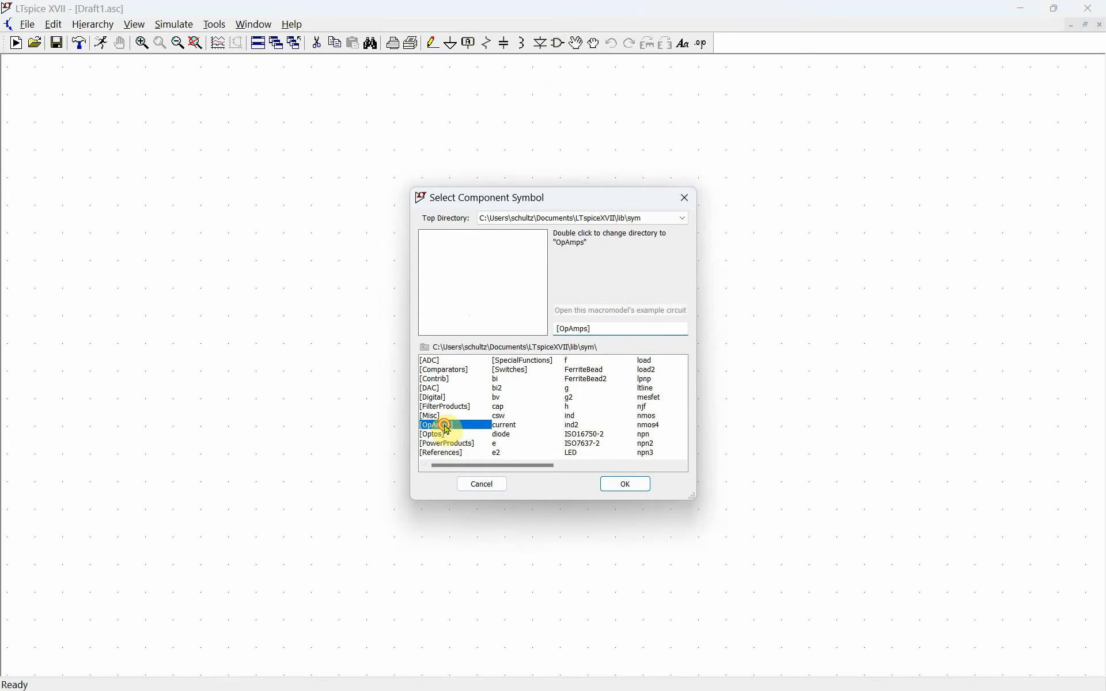
double_click(432, 424)
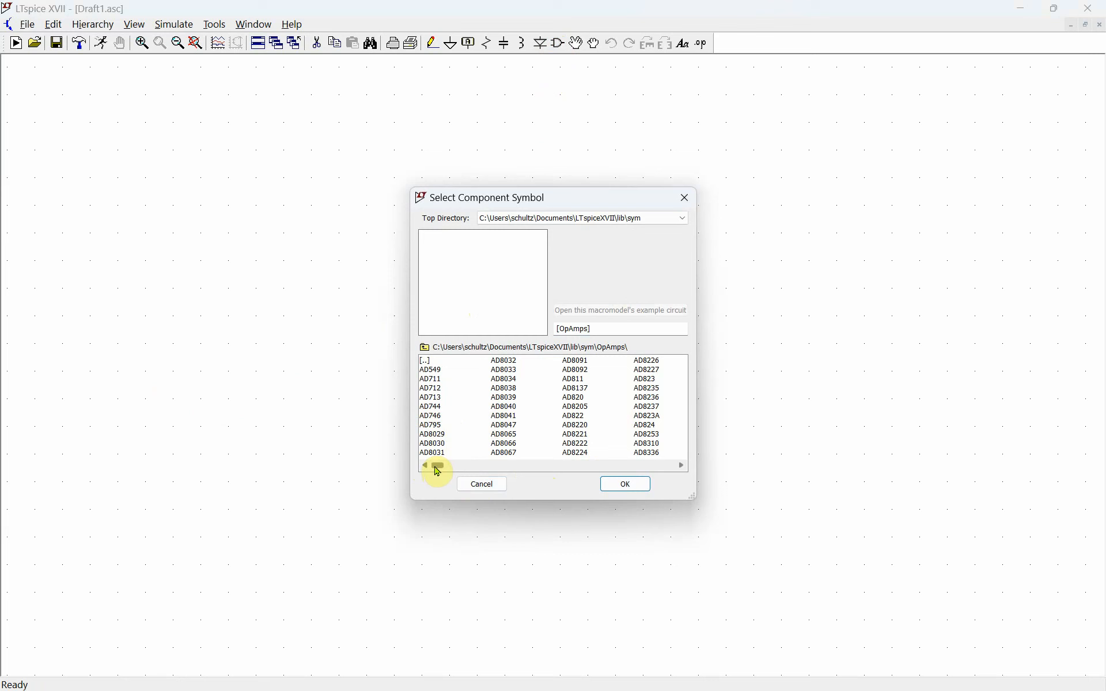
left_click(679, 465)
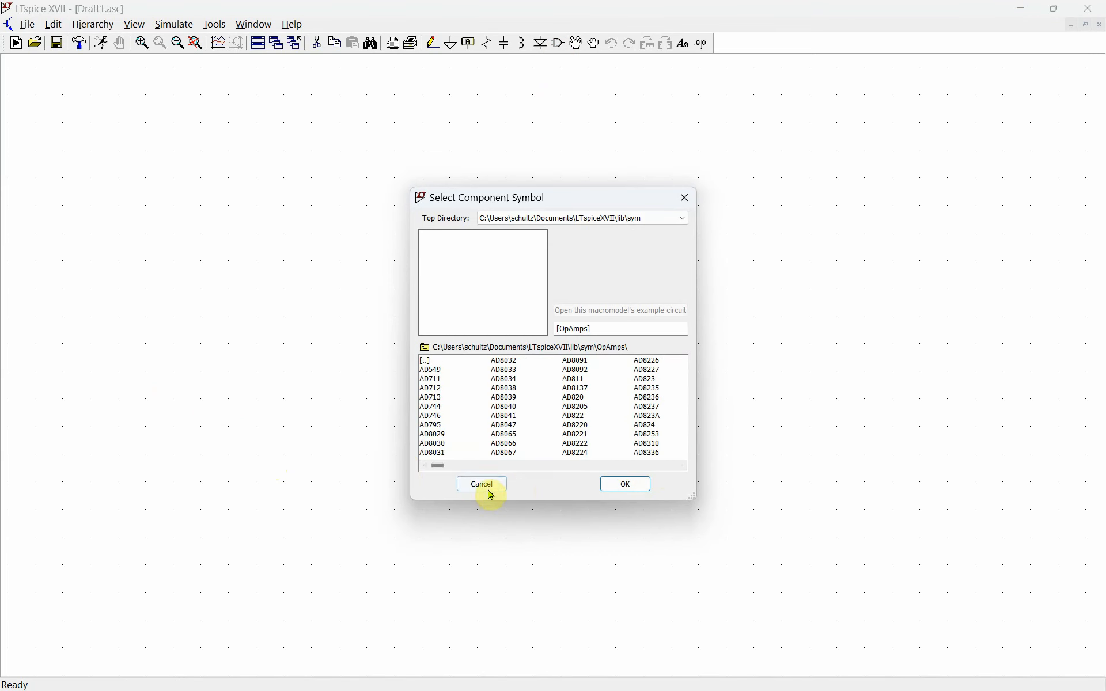
left_click(481, 484)
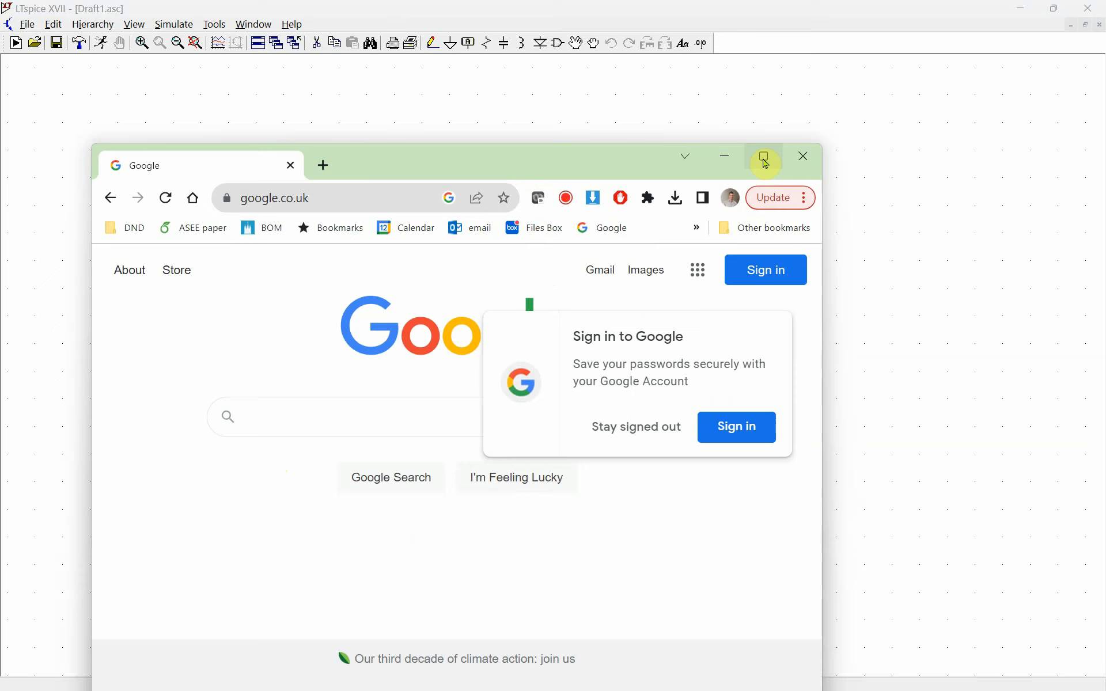
Maximise Chrome and search Google for 'lf347 spice'.
left_click(764, 156)
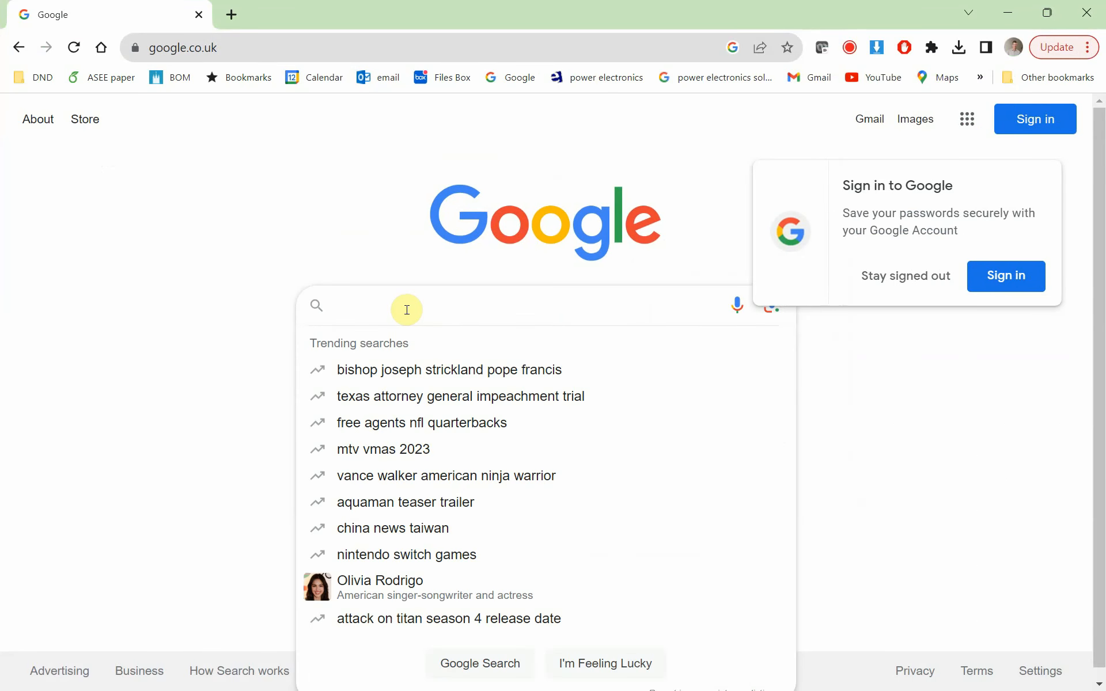
type("lf347")
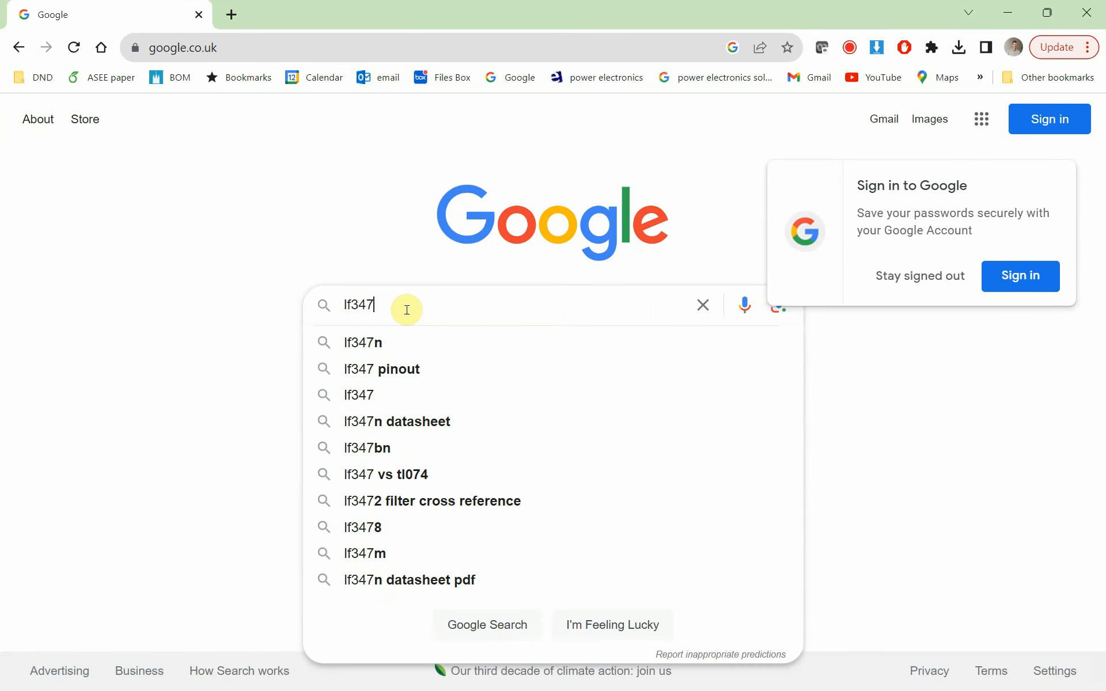
type("spice")
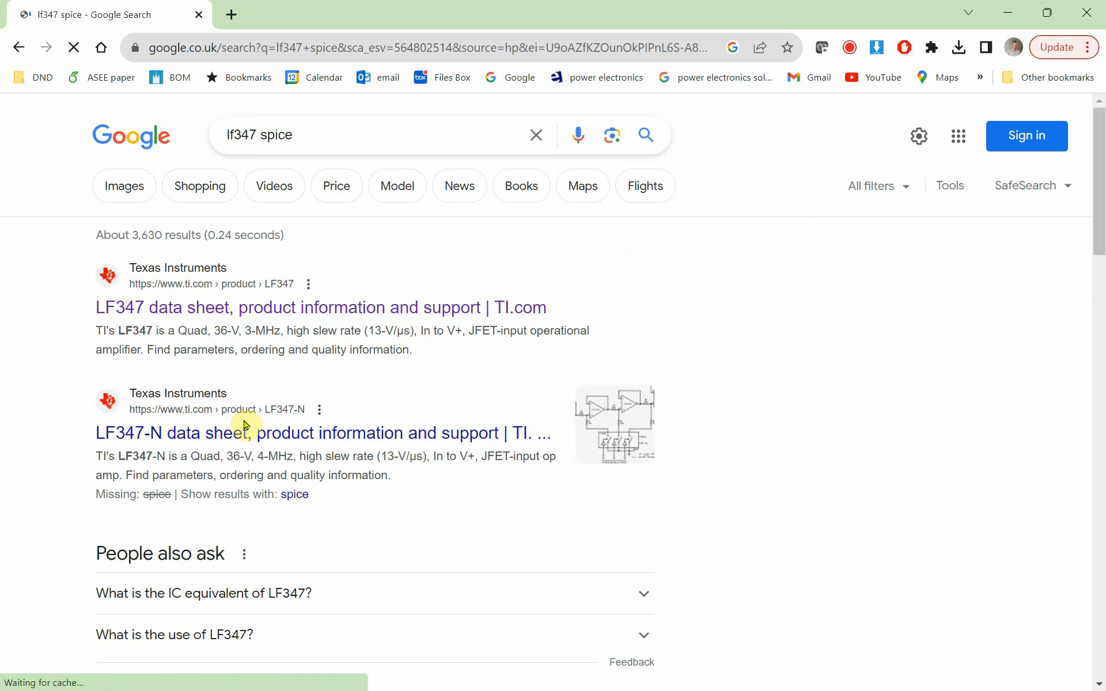
Open TI's LF347 product page and jump to its LF347, LF347B PSpice Model entry.
left_click(233, 307)
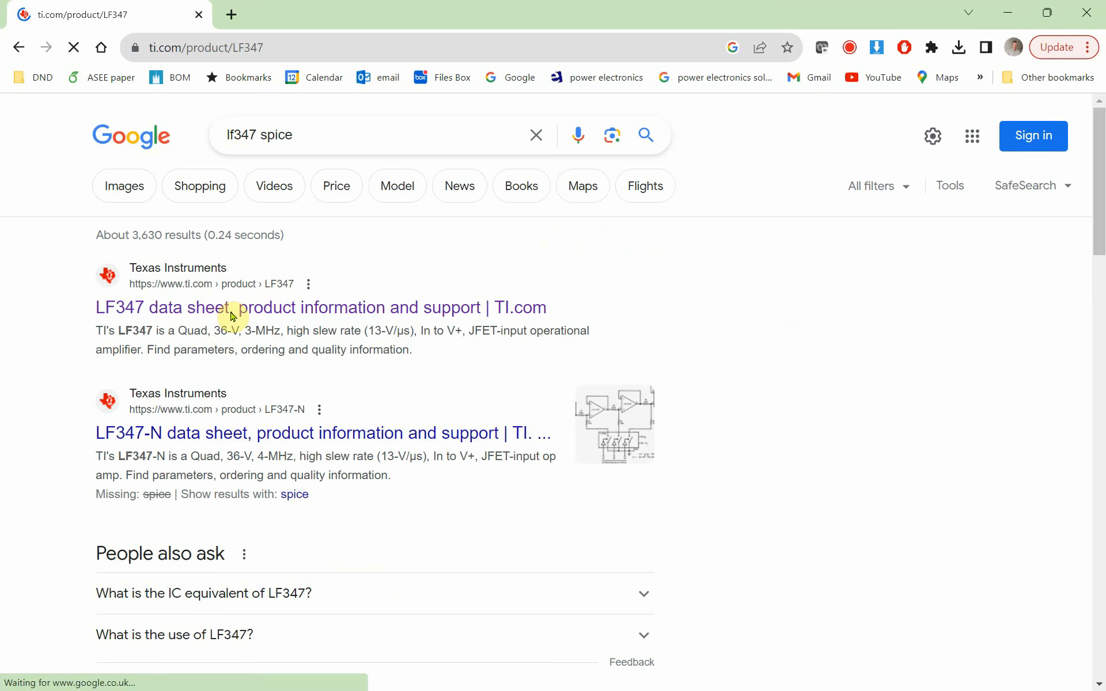
left_click(228, 308)
type("spice")
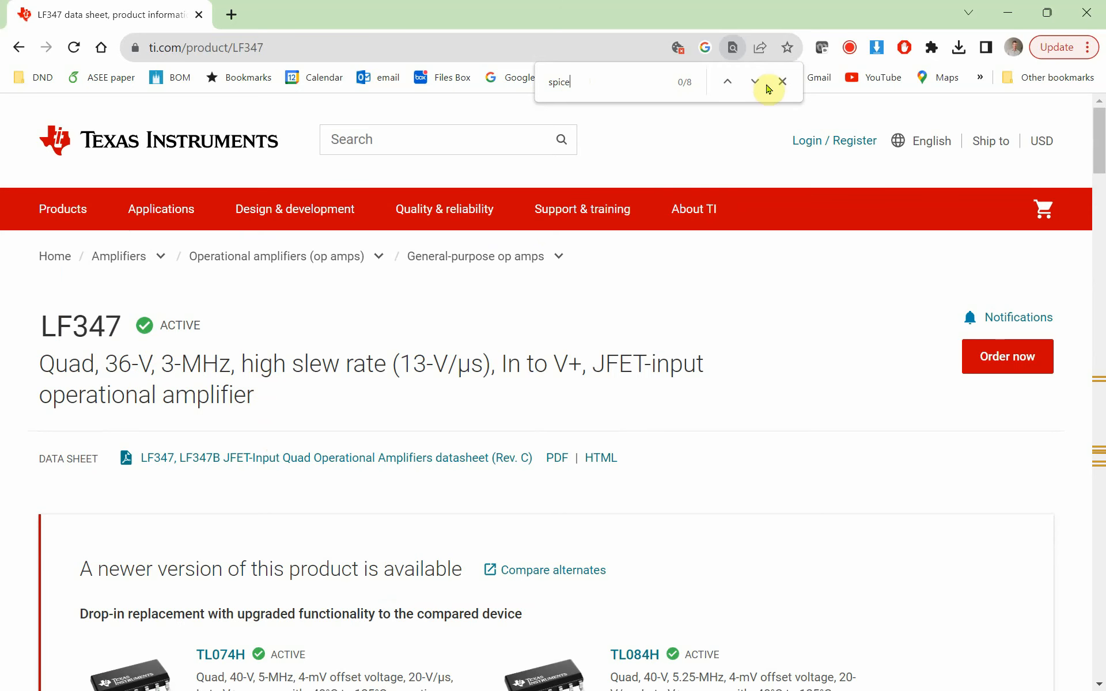
left_click(754, 82)
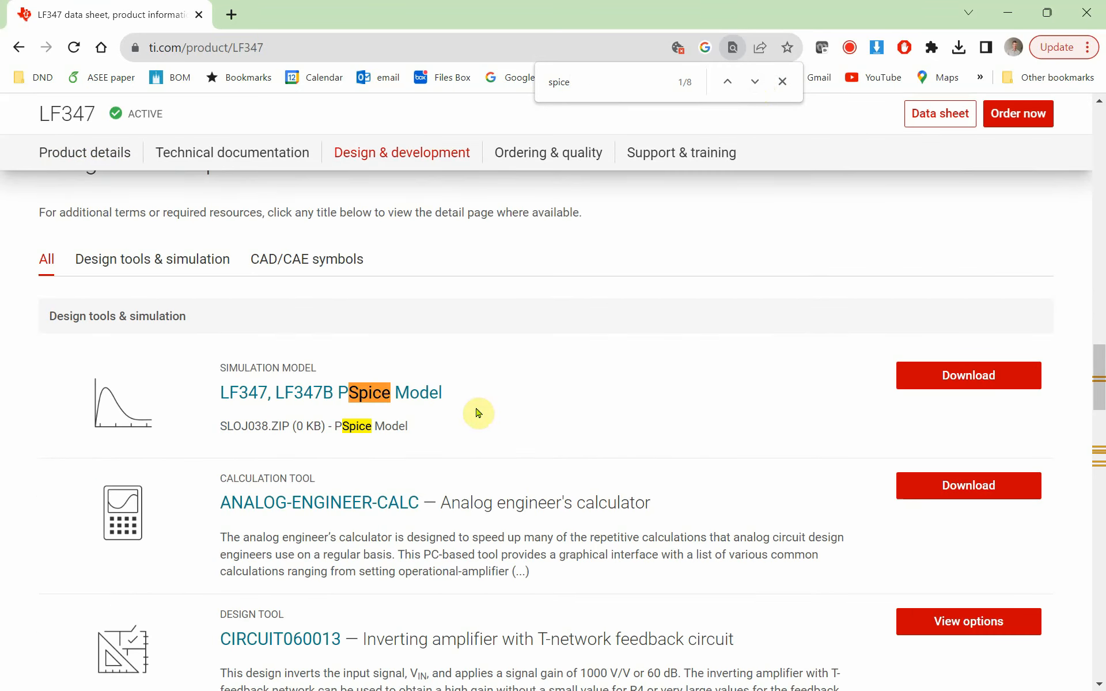
mouse_move(961, 357)
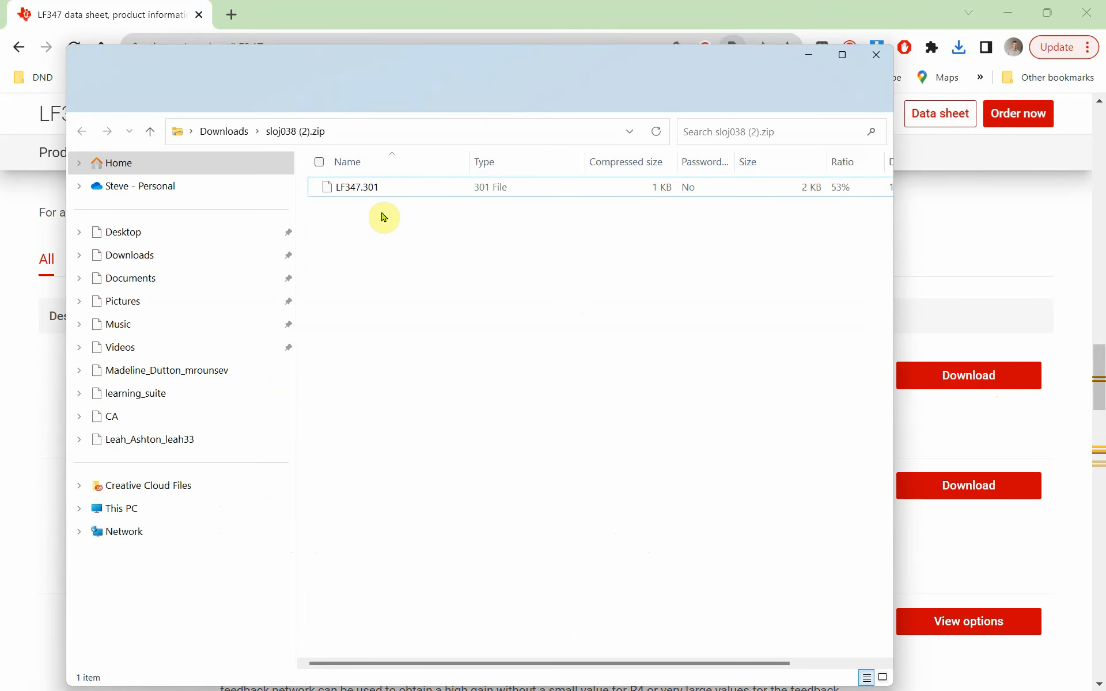
Open LF347.301 from sloj038 (2).zip in Notepad and select all its subcircuit text.
left_click(356, 187)
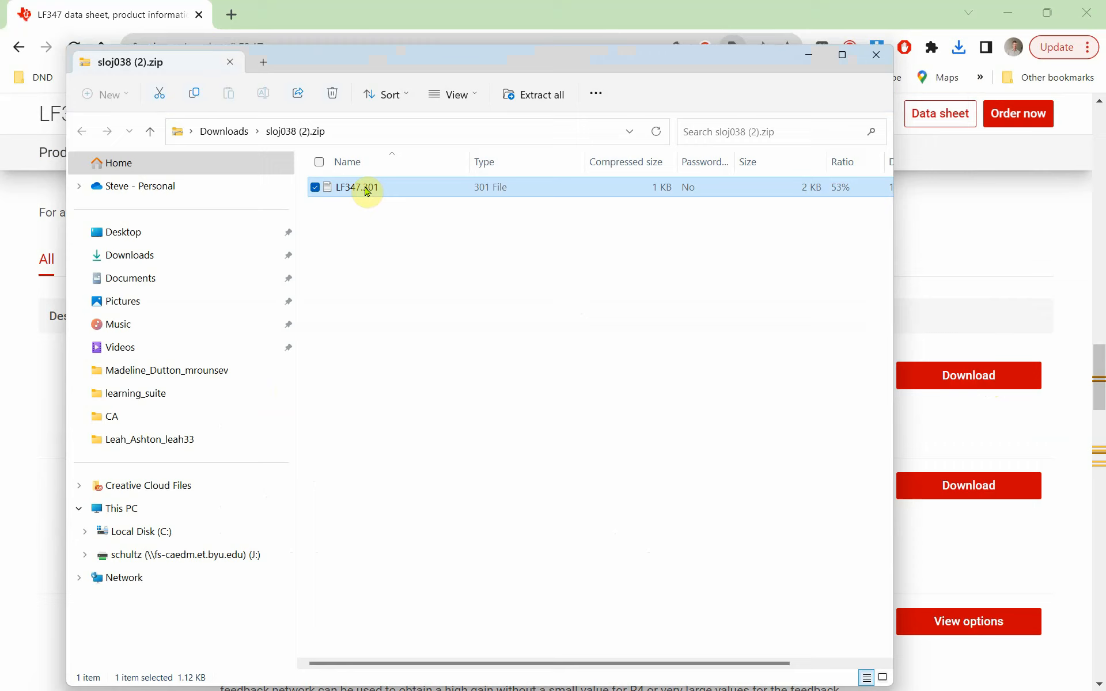
double_click(355, 187)
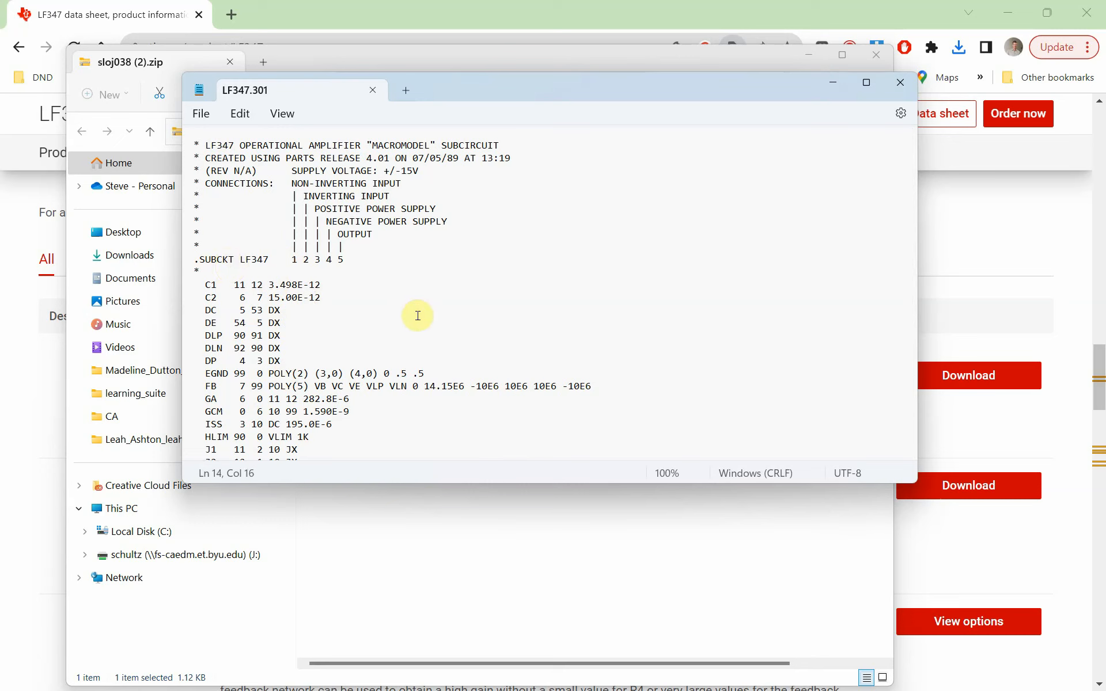
key("ctrl+a")
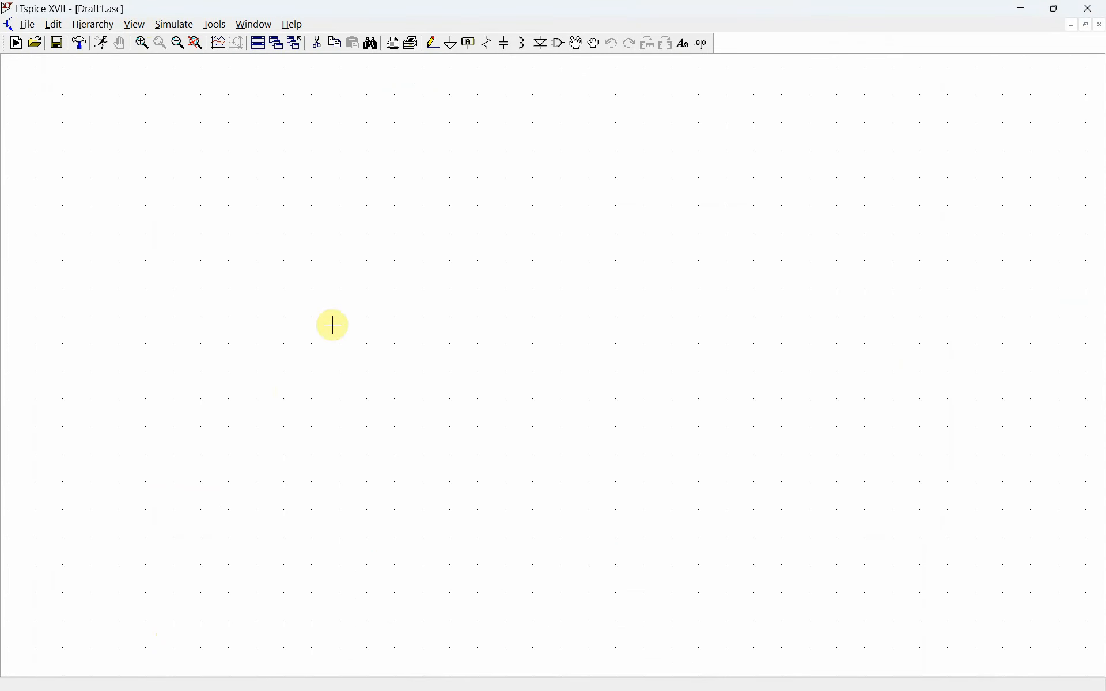
Add a SPICE directive via the Edit menu and paste the LF347 subcircuit text.
left_click(53, 24)
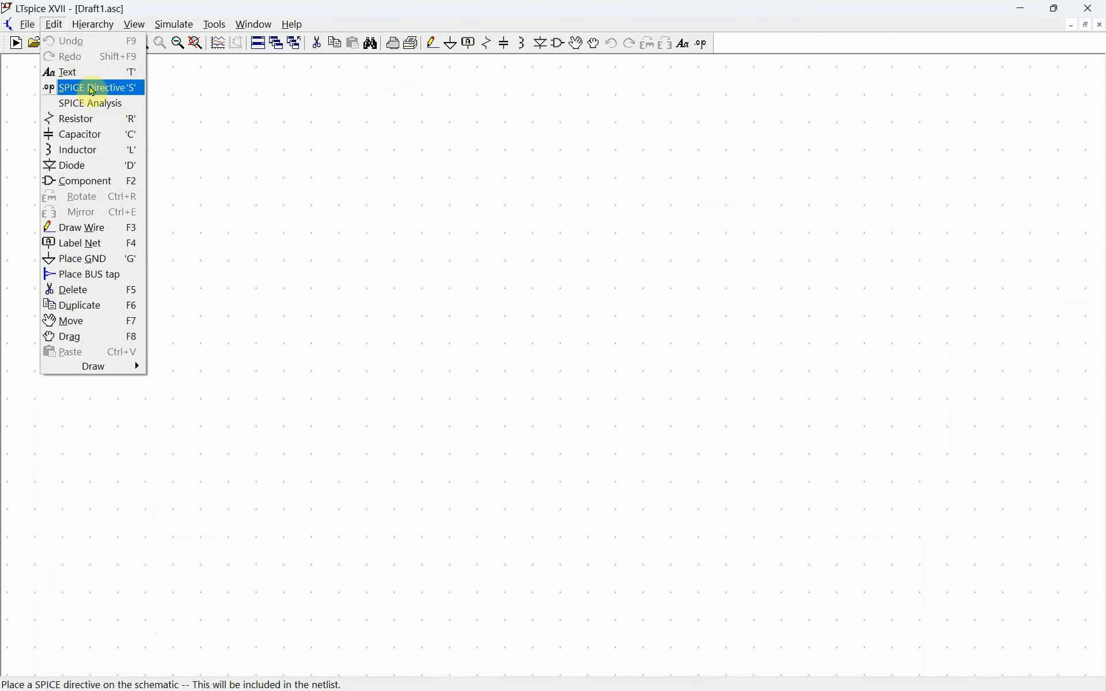
left_click(92, 87)
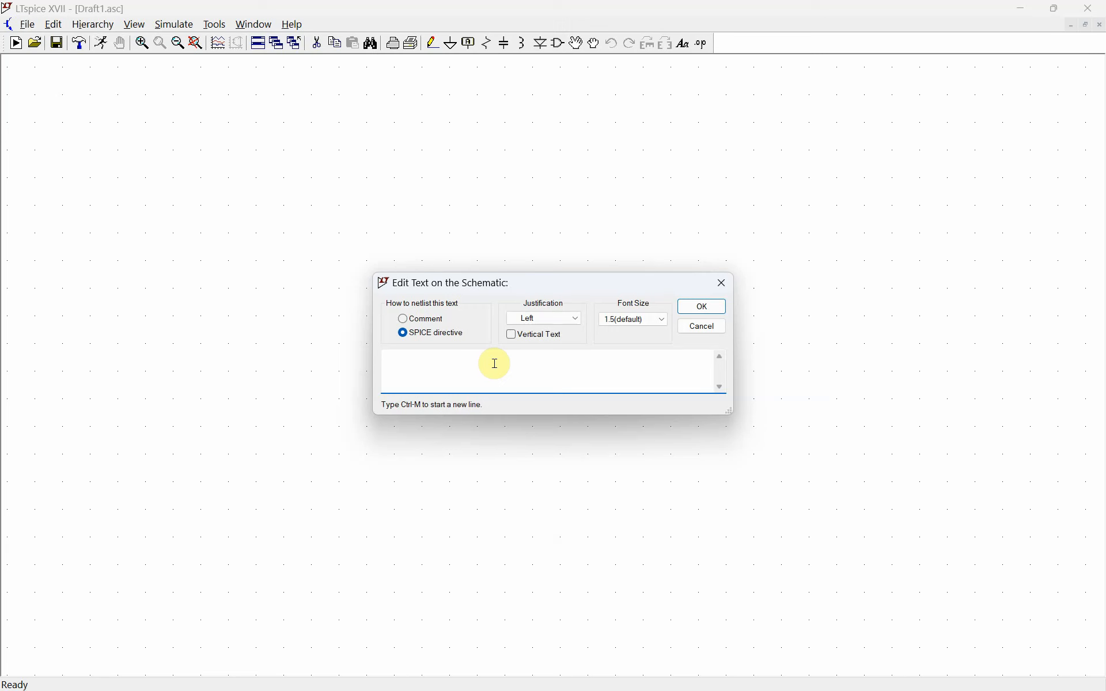
left_click(700, 306)
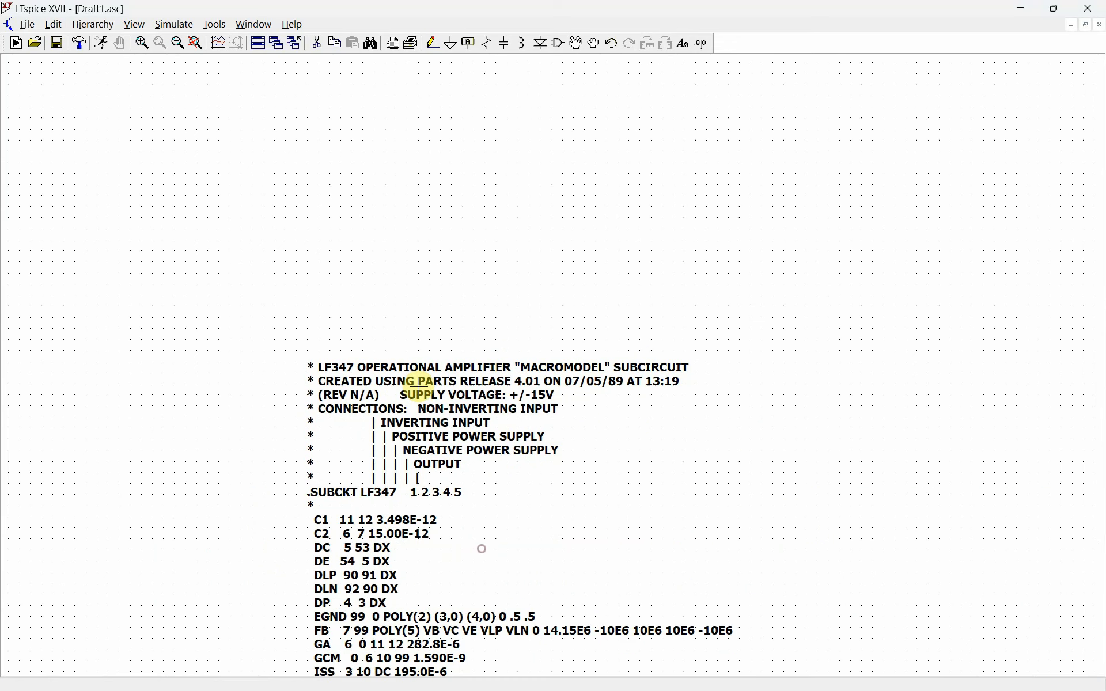
mouse_move(355, 492)
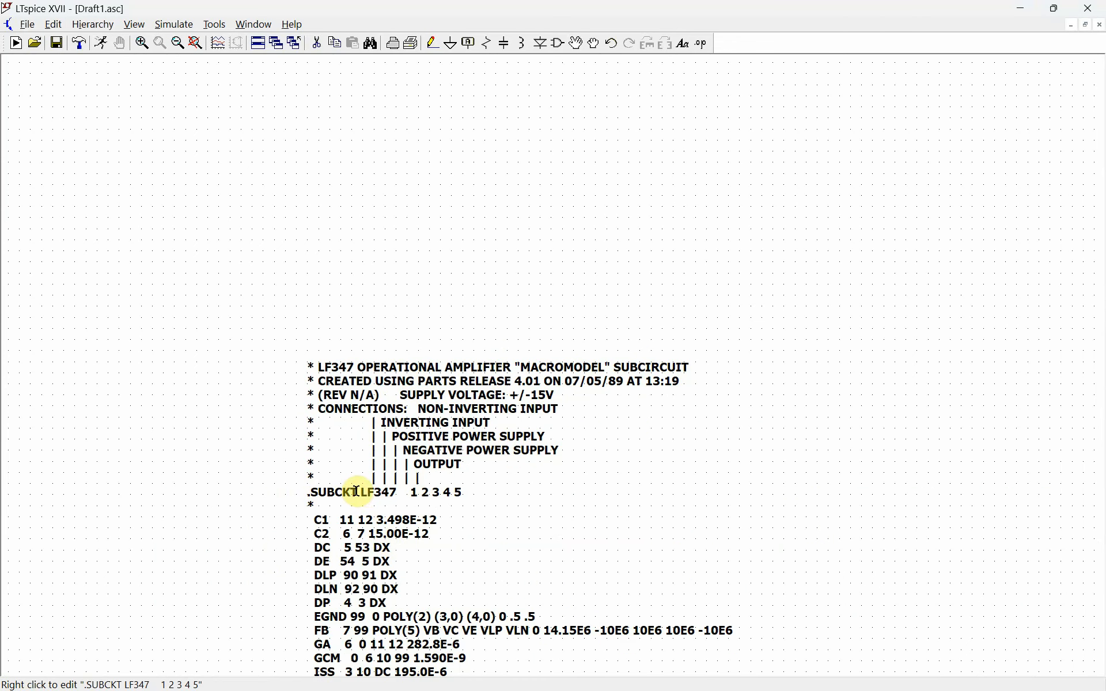
mouse_move(402, 500)
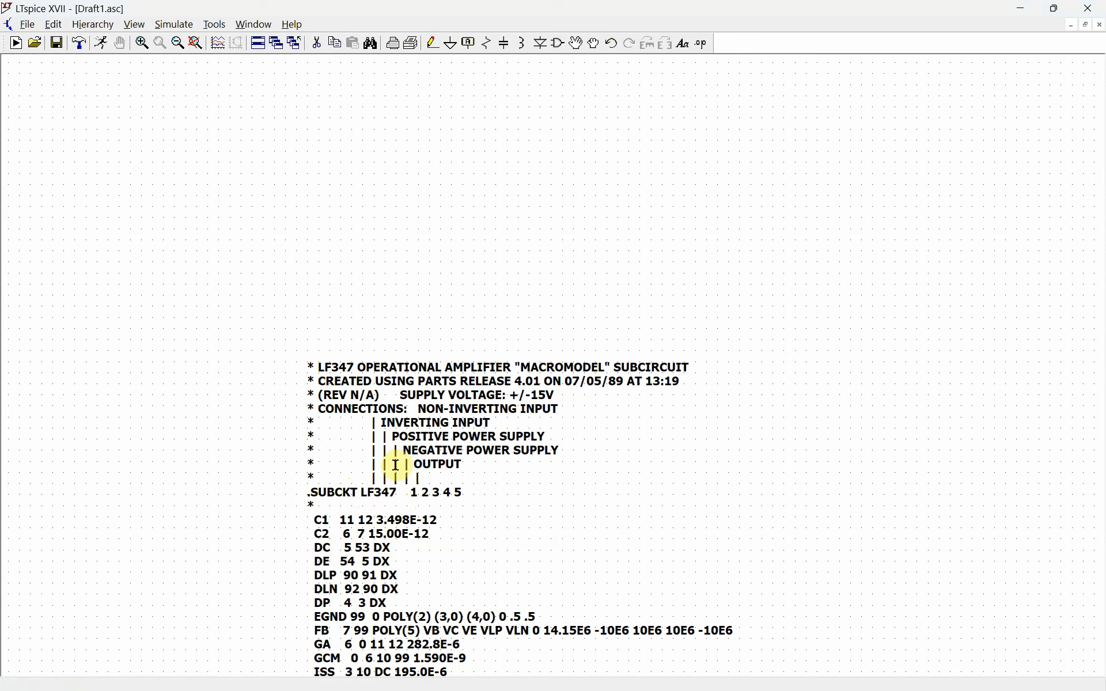
Pick opamp2 from the OpAmps symbol folder and place it as U1.
left_click(556, 44)
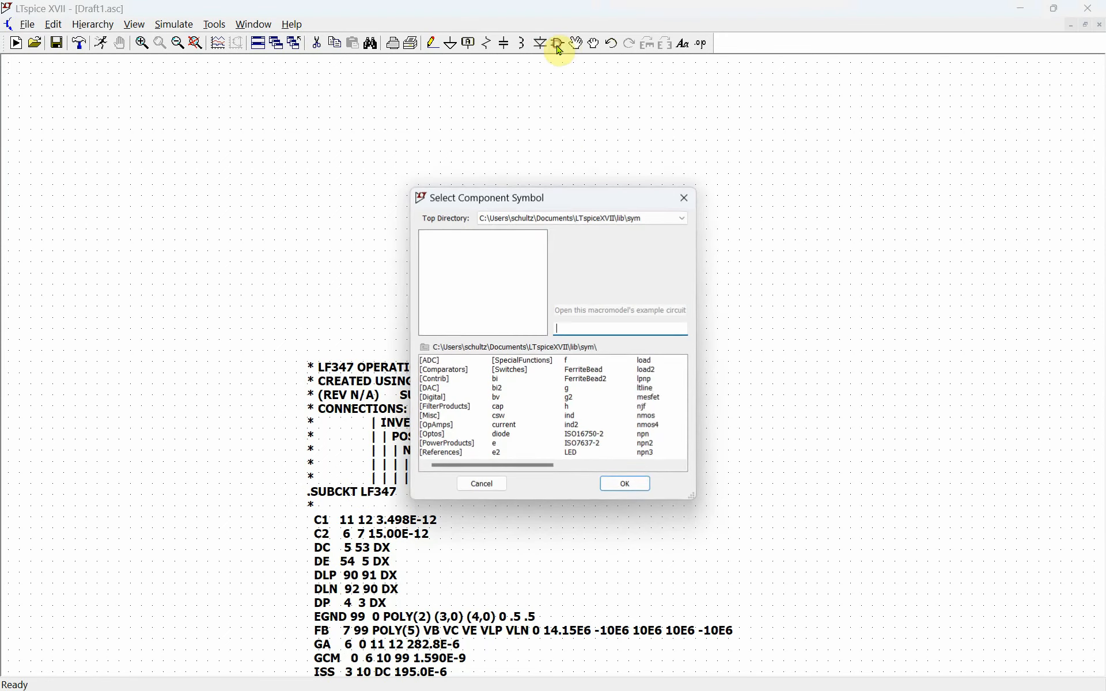
double_click(436, 424)
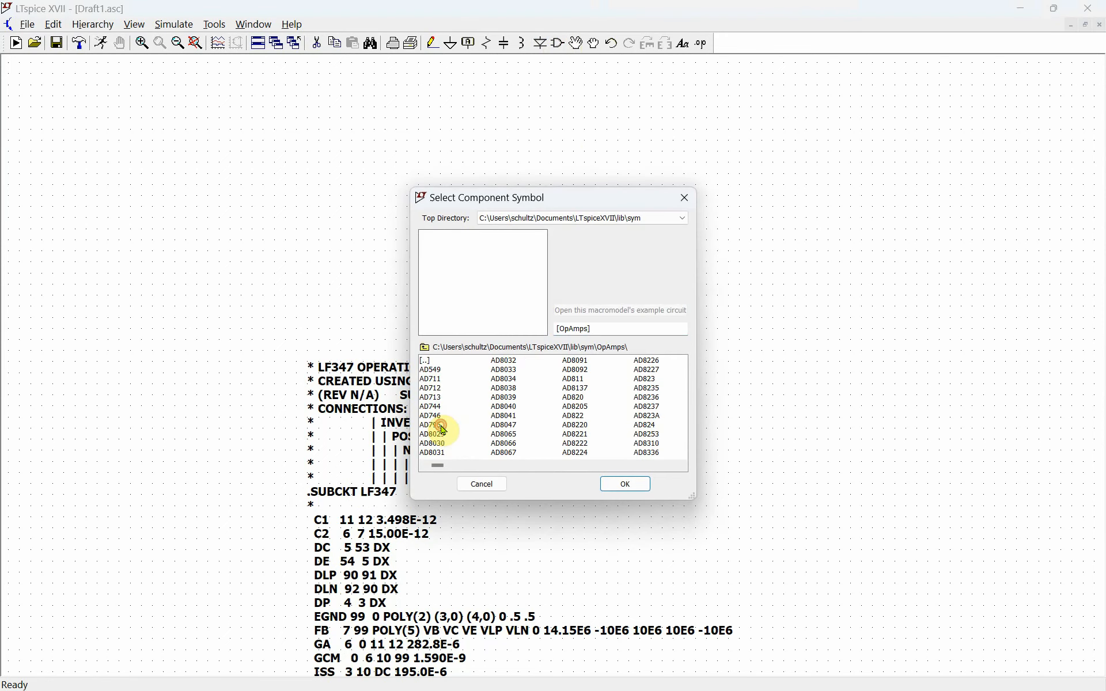
left_click(430, 388)
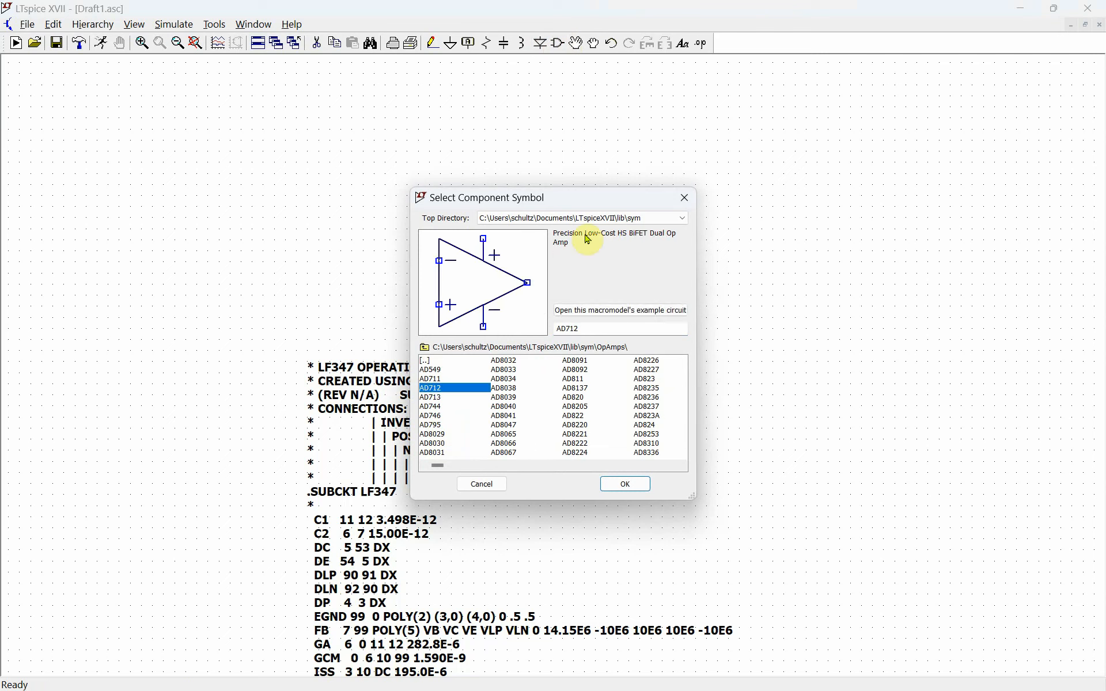
left_click(504, 407)
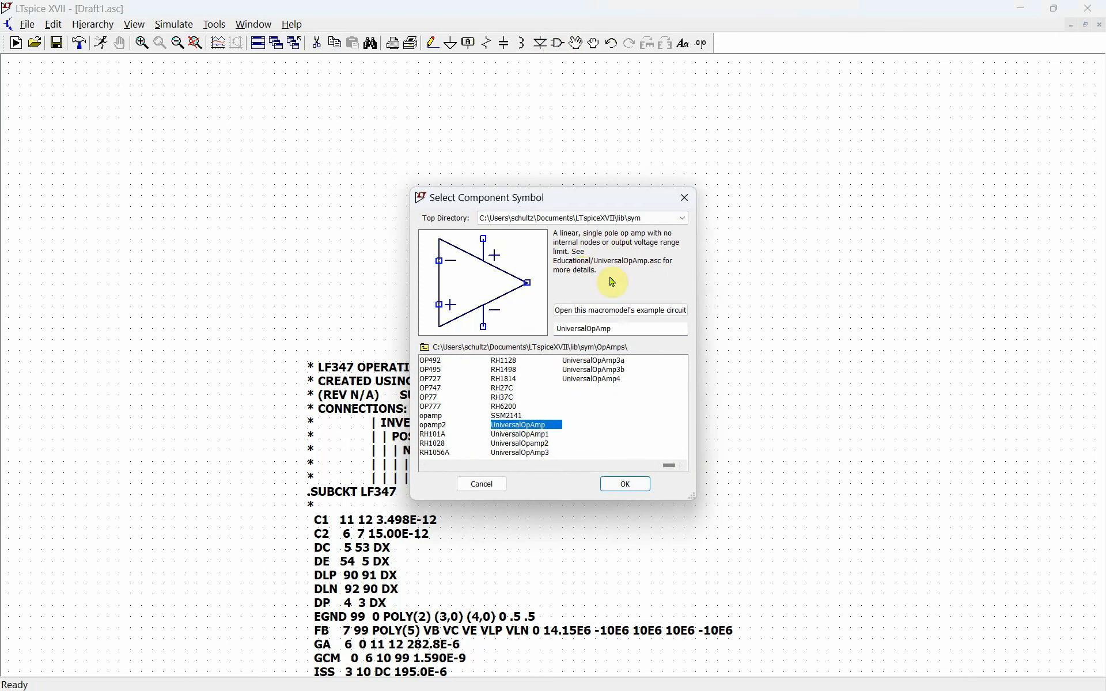
mouse_move(433, 433)
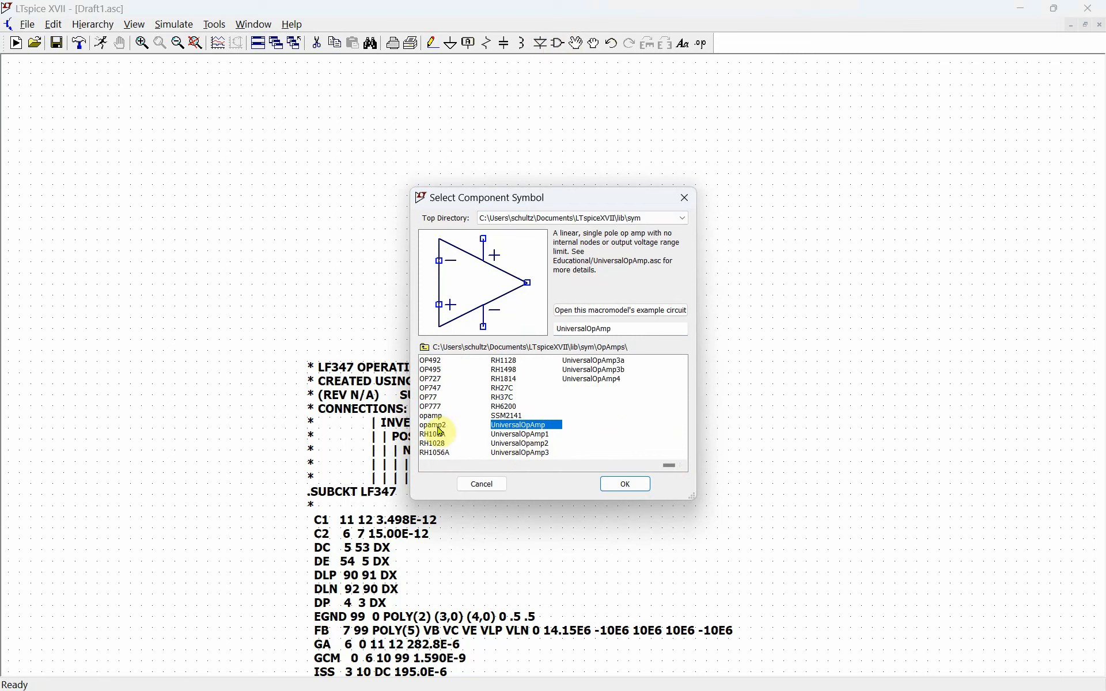
left_click(431, 424)
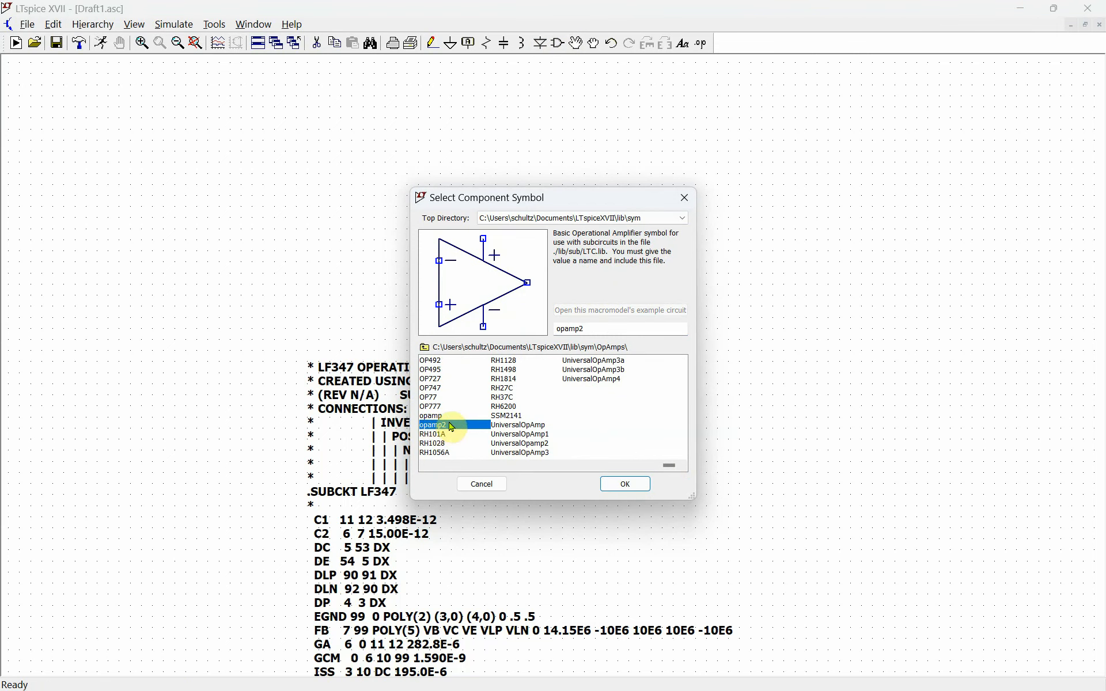
mouse_move(692, 420)
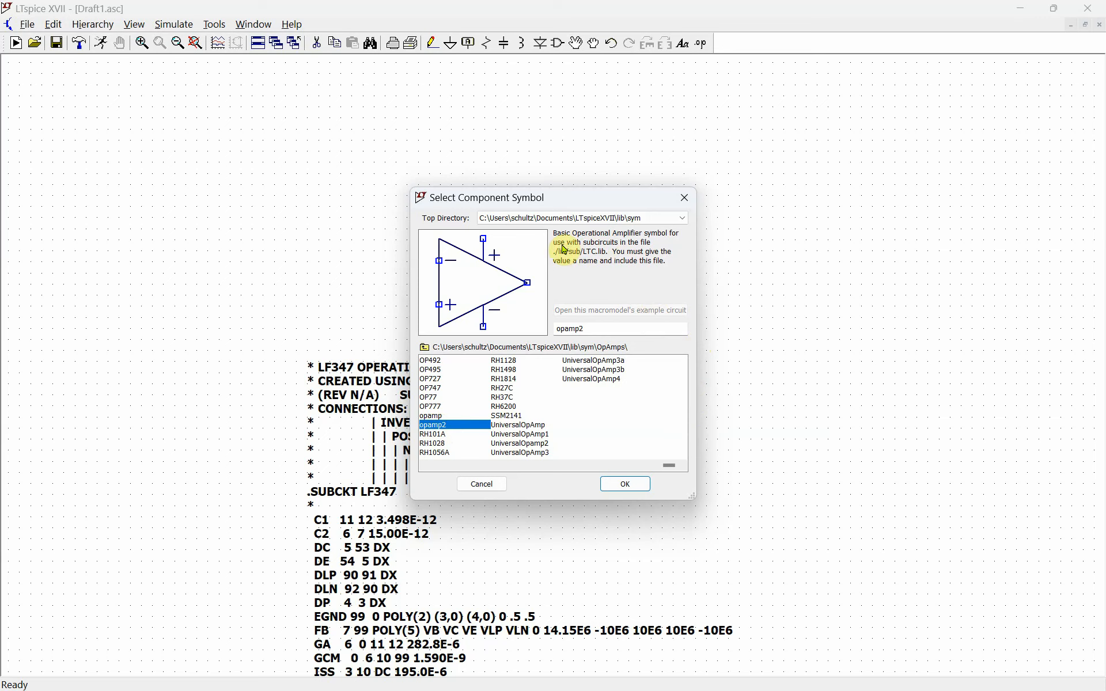
mouse_move(673, 240)
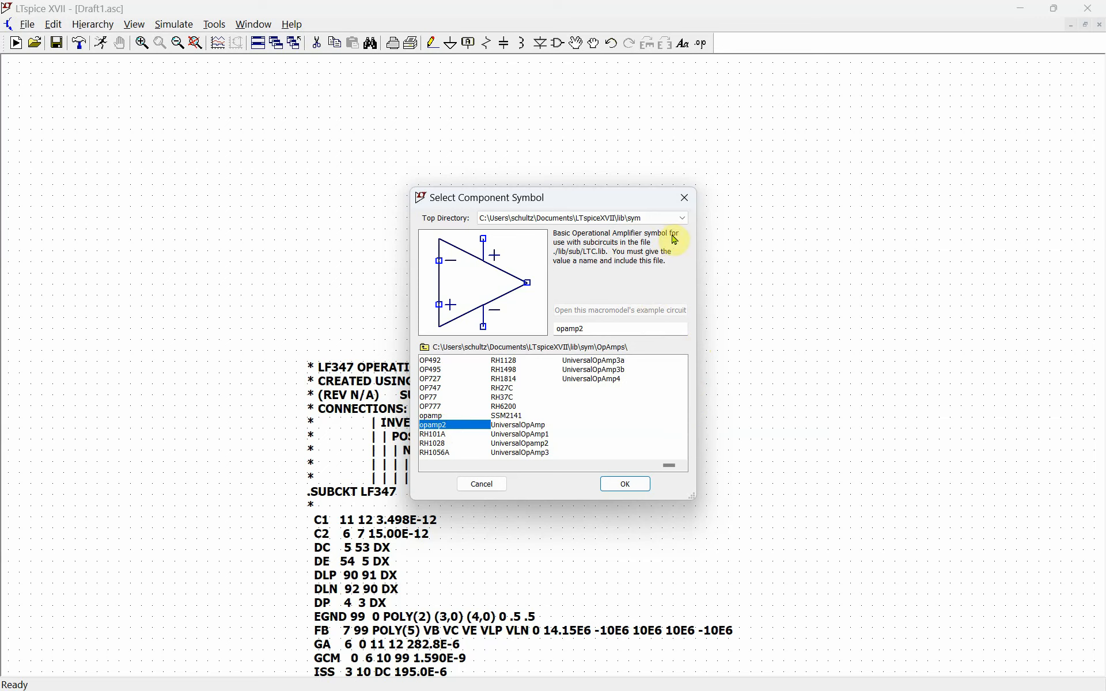
mouse_move(620, 245)
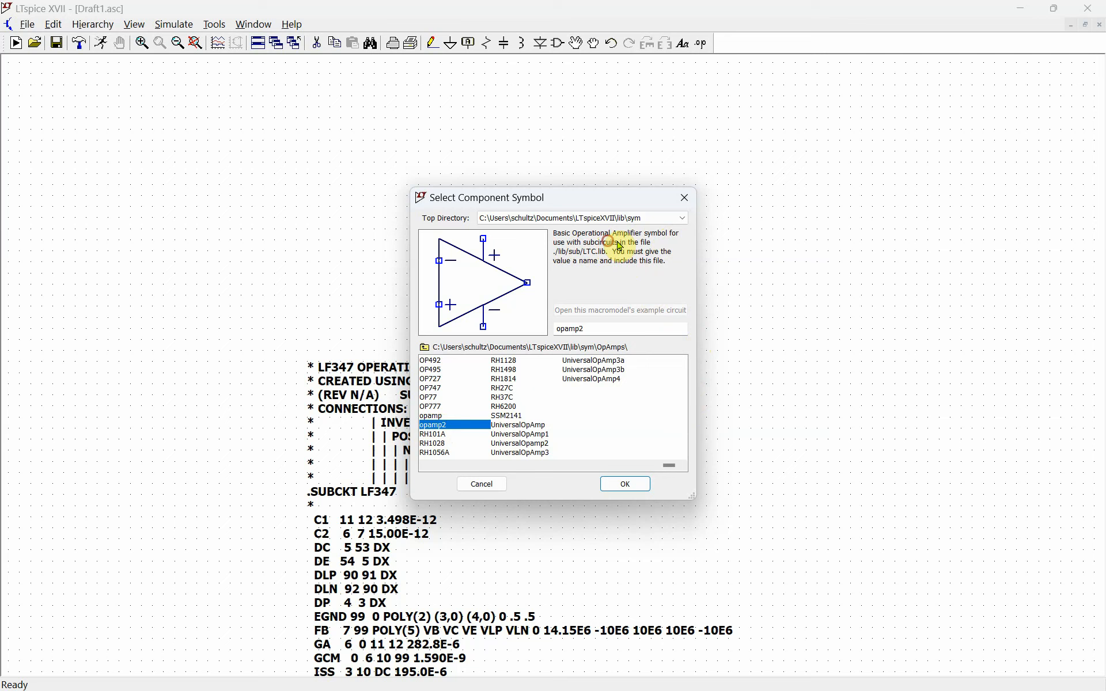
mouse_move(623, 251)
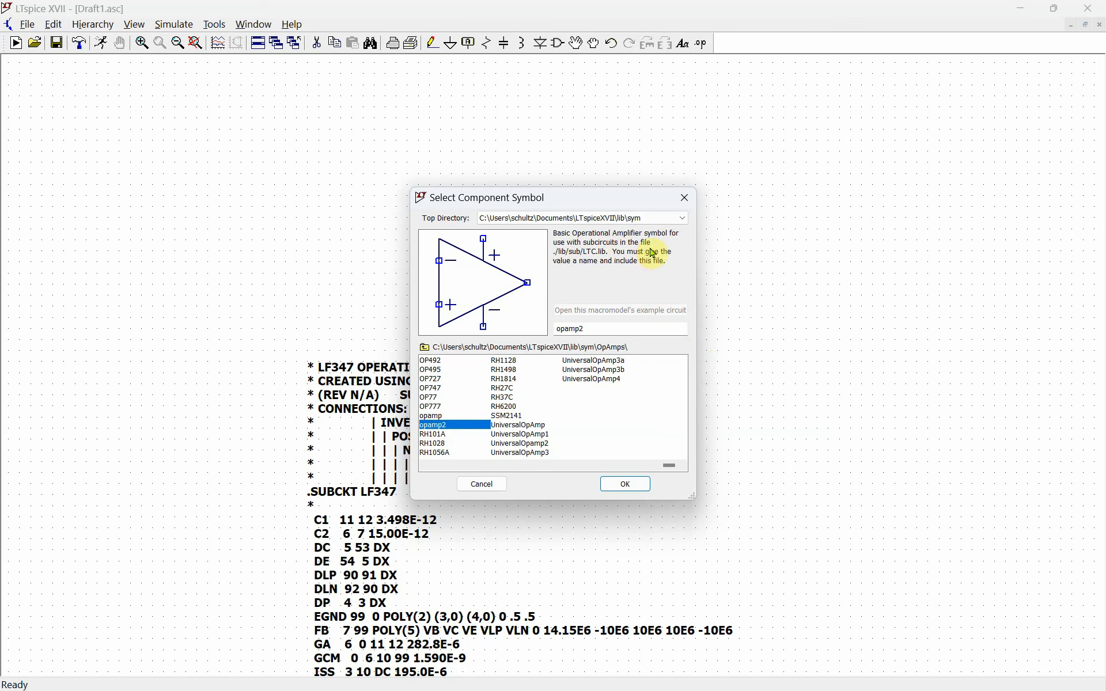
mouse_move(623, 484)
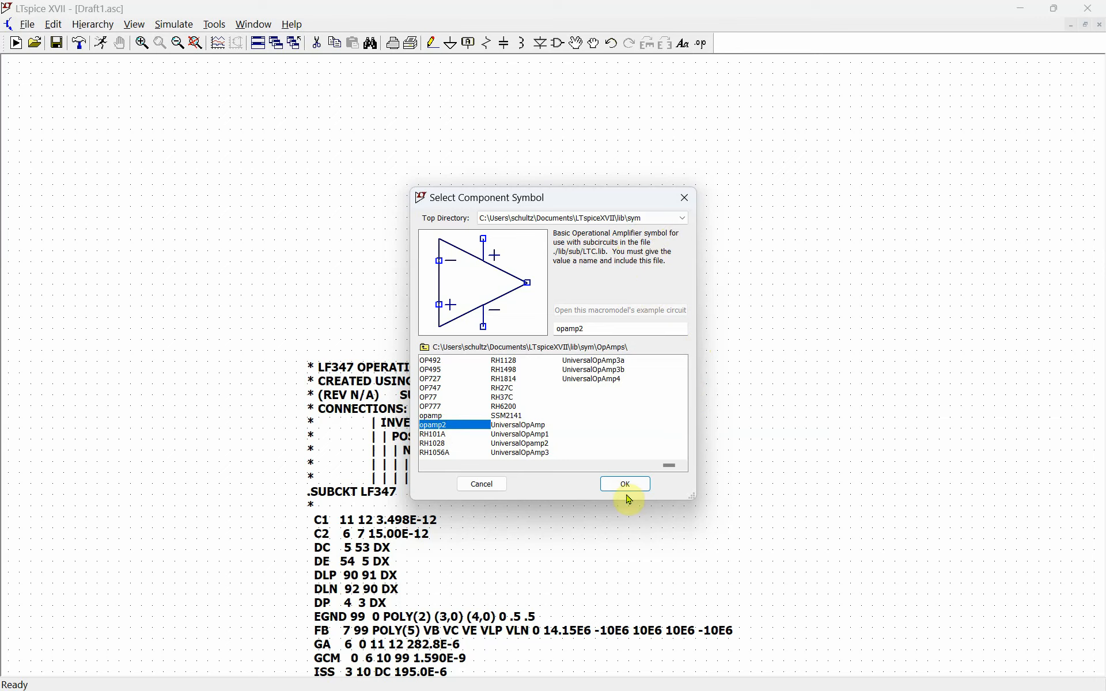
left_click(623, 484)
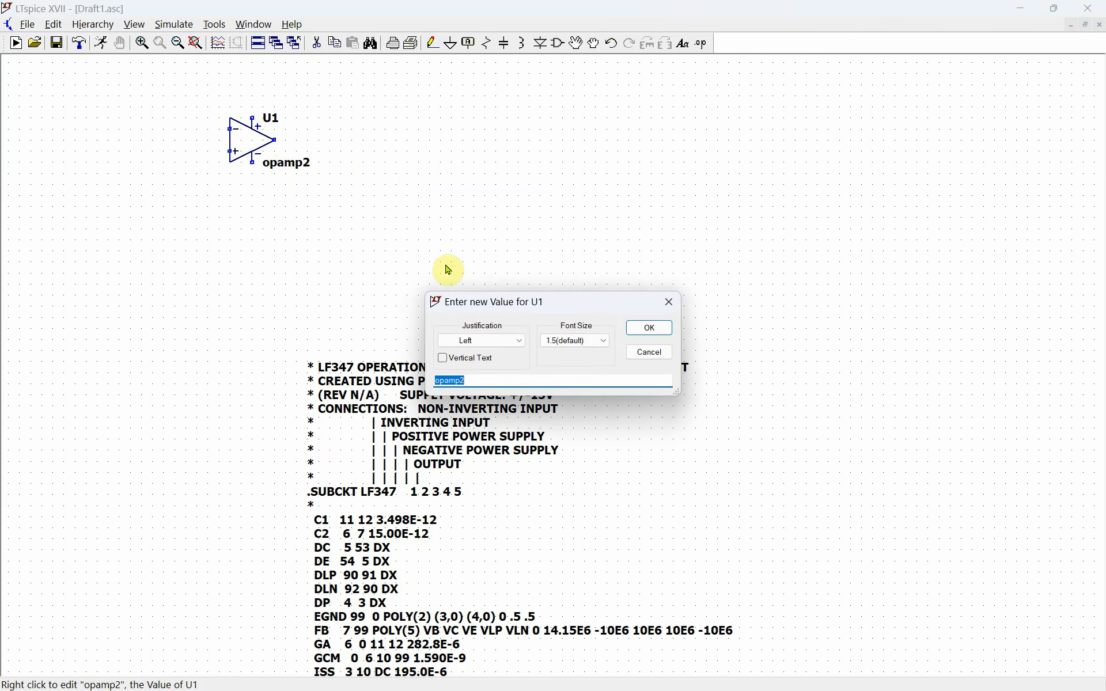
Replace U1's opamp2 value with LF347.
type("L")
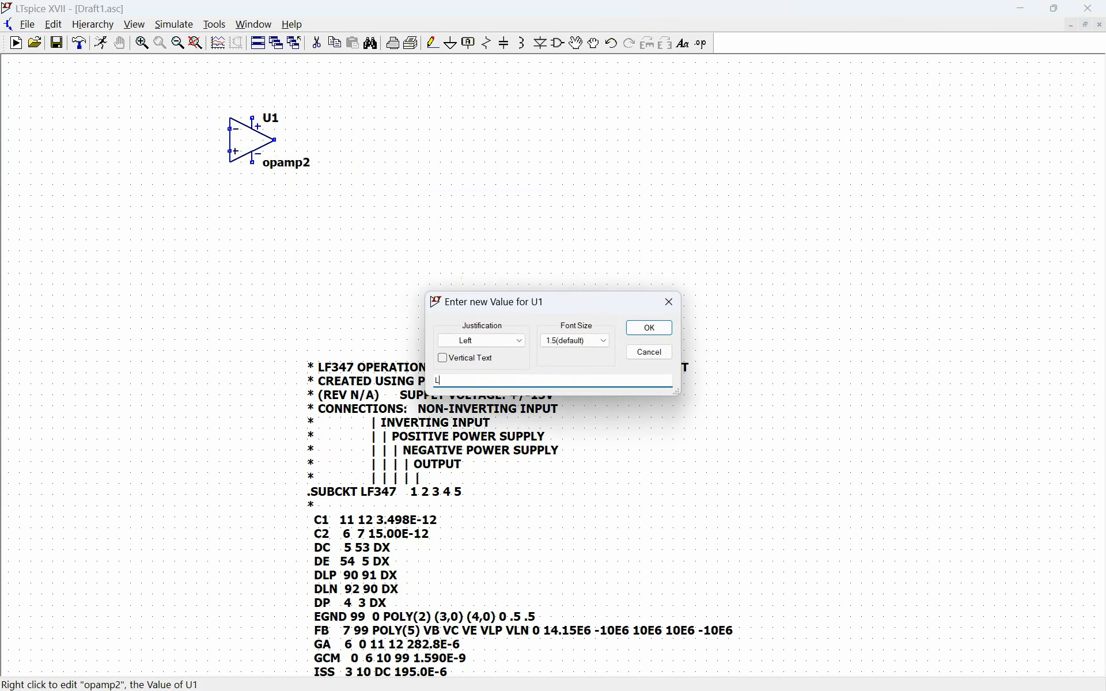
type("F347")
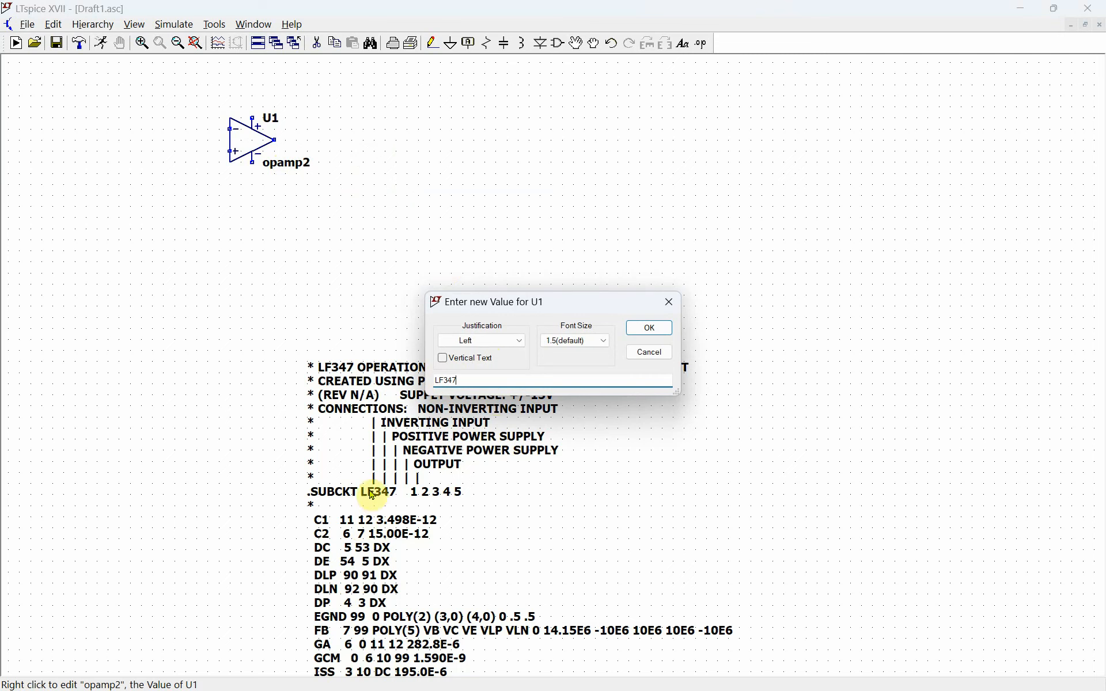
left_click(647, 327)
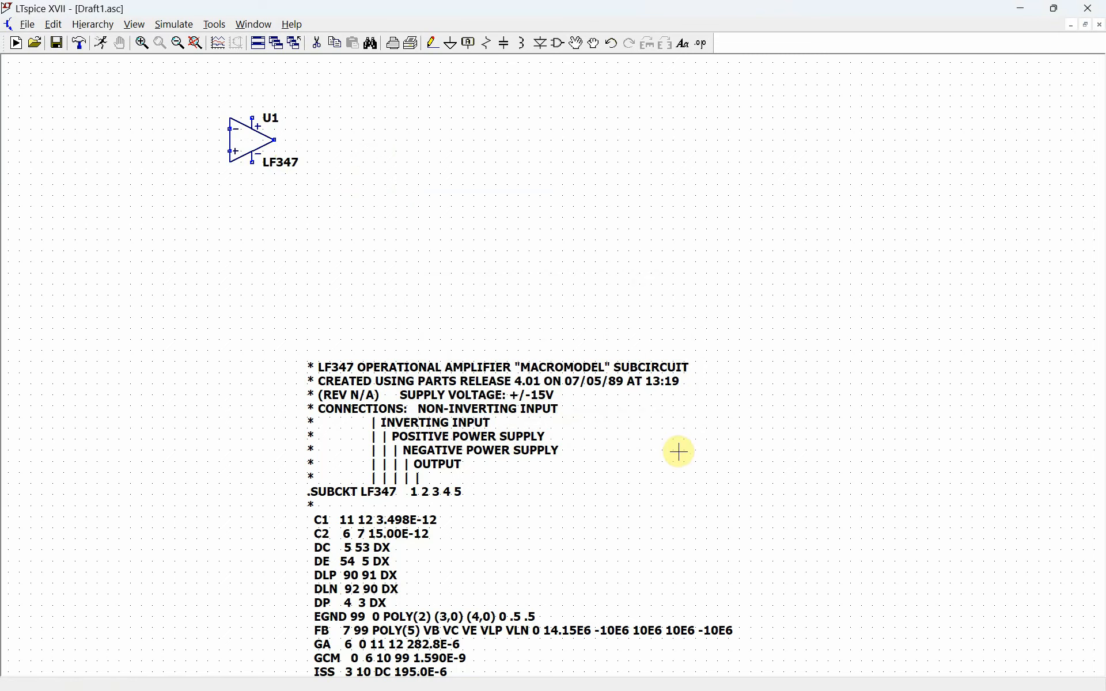
mouse_move(506, 411)
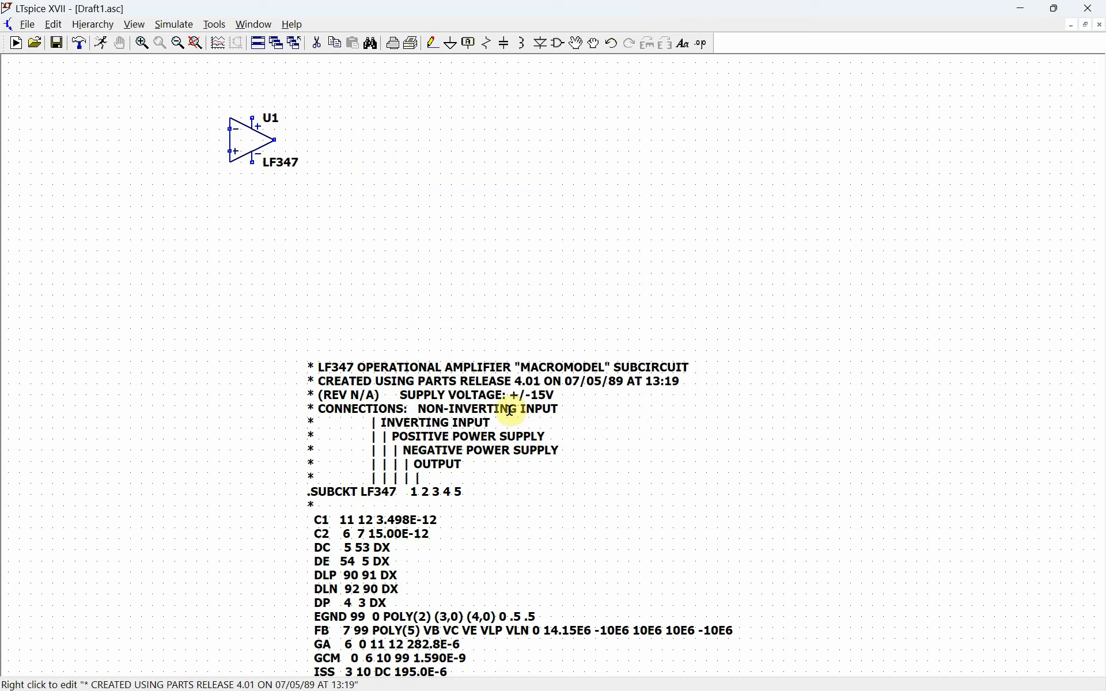
mouse_move(417, 630)
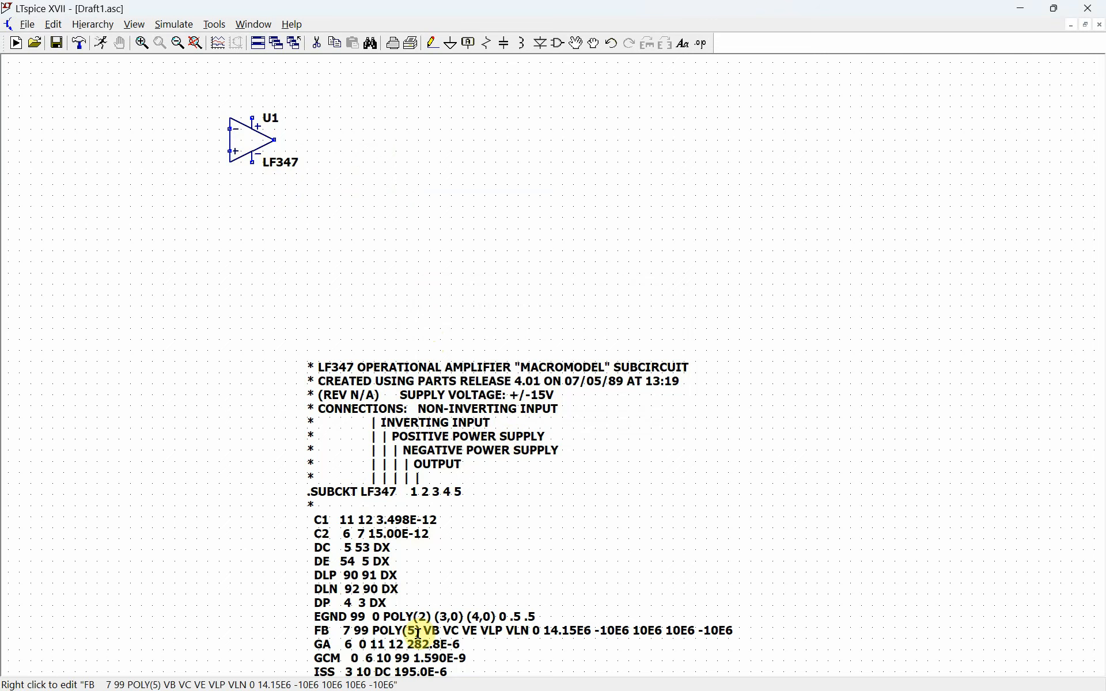
mouse_move(280, 113)
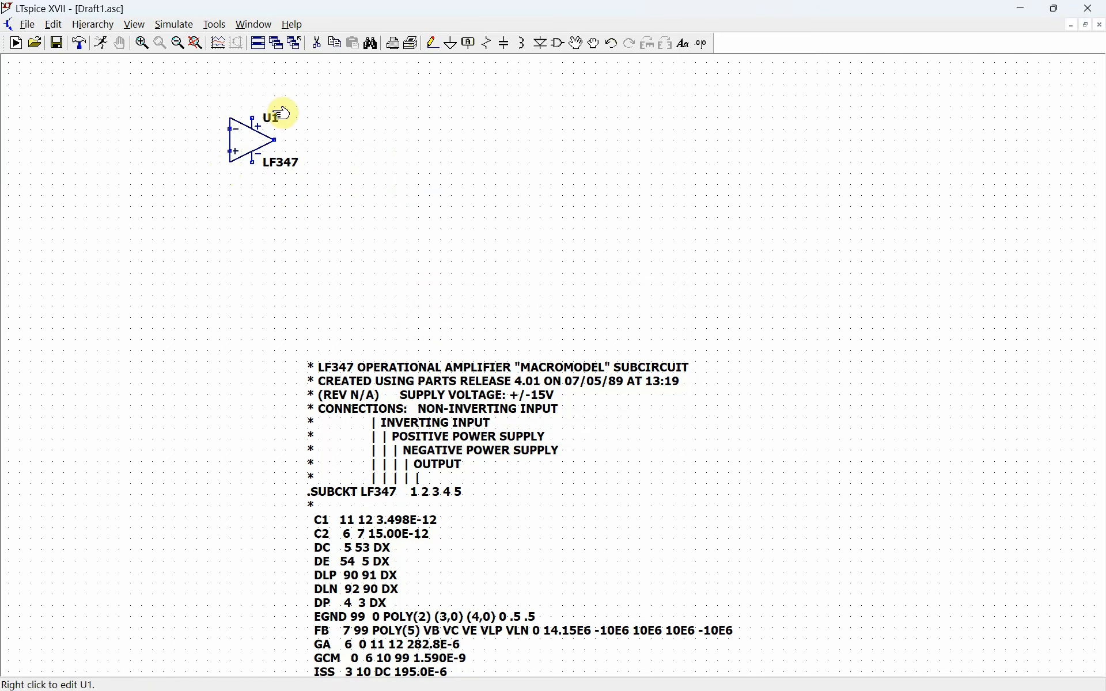
mouse_move(316, 158)
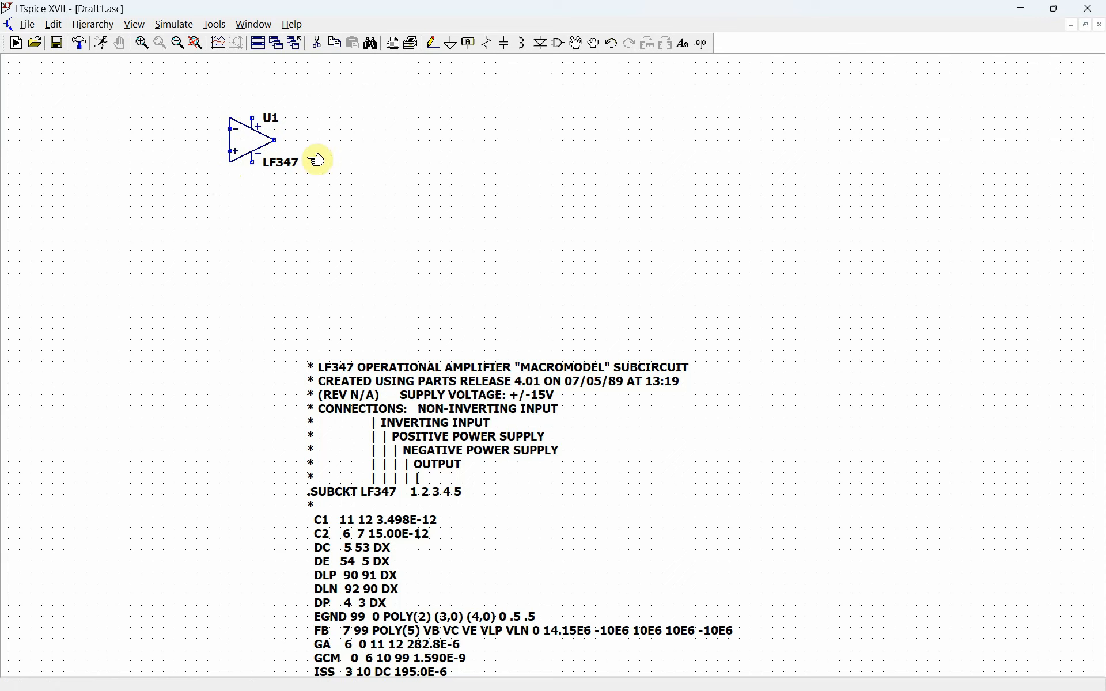